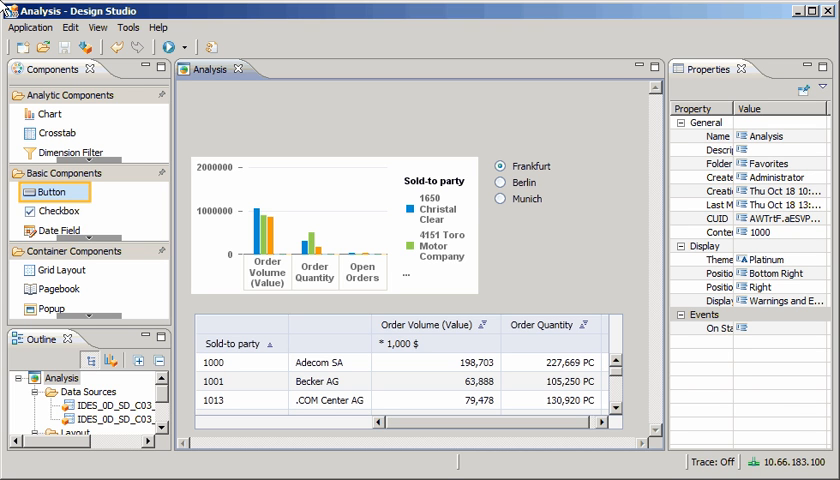
mouse_move(42, 156)
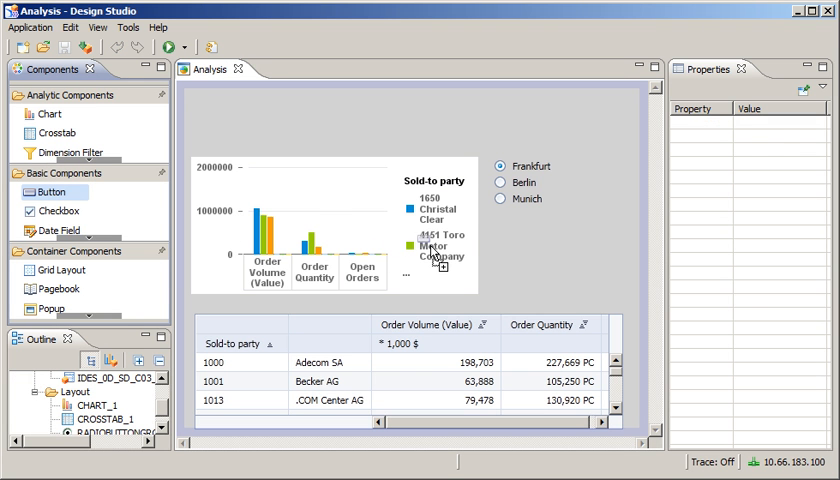
- Drag a Button from Basic Components onto the layout beside the city radio buttons
drag(36, 192, 548, 268)
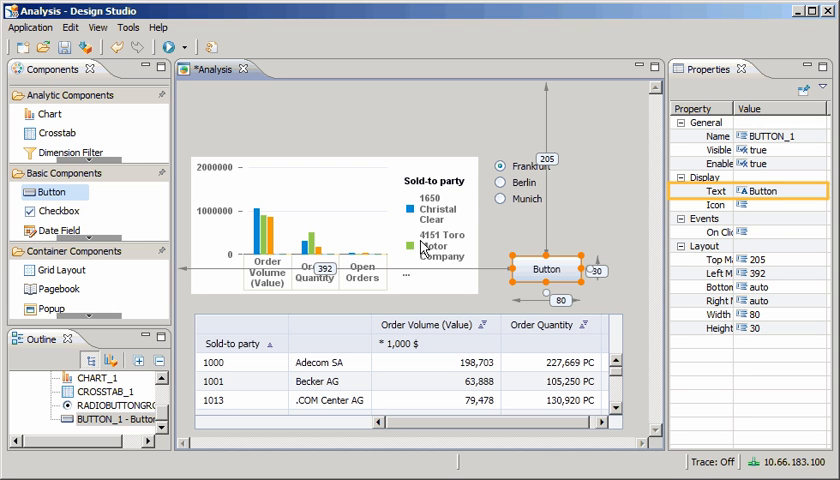
mouse_move(750, 196)
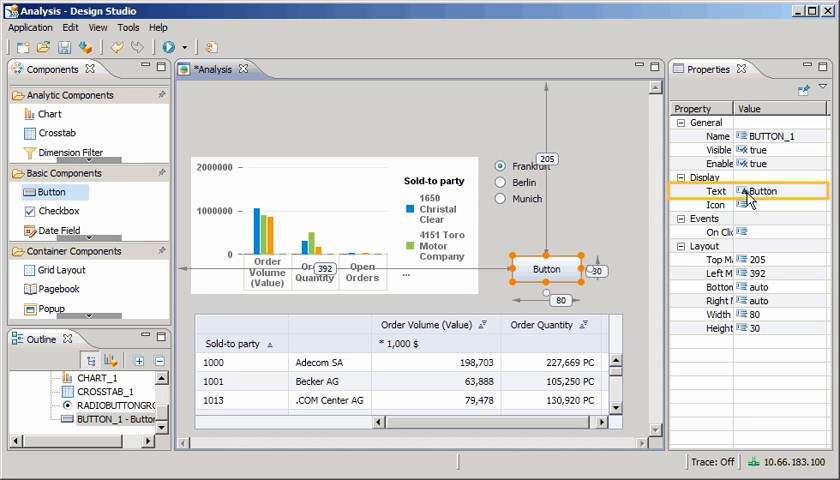
- Set the button's Text to 'Reset' and bring up the Script Editor for its On Click event
click(780, 192)
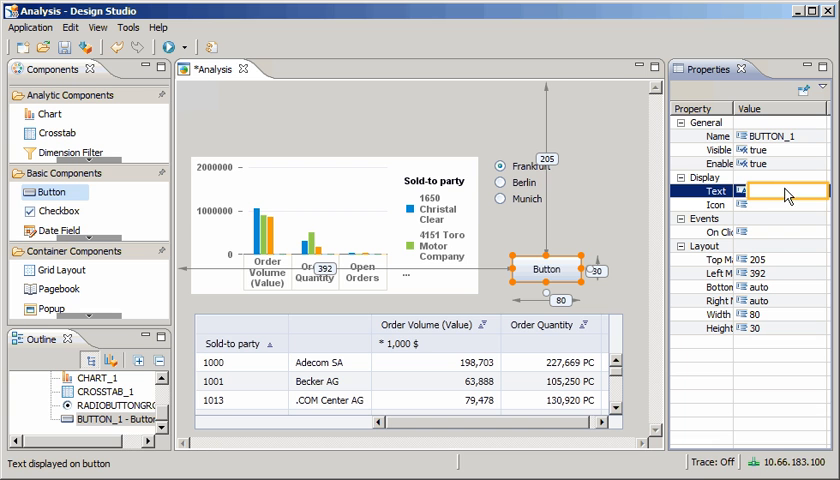
text(Reset)
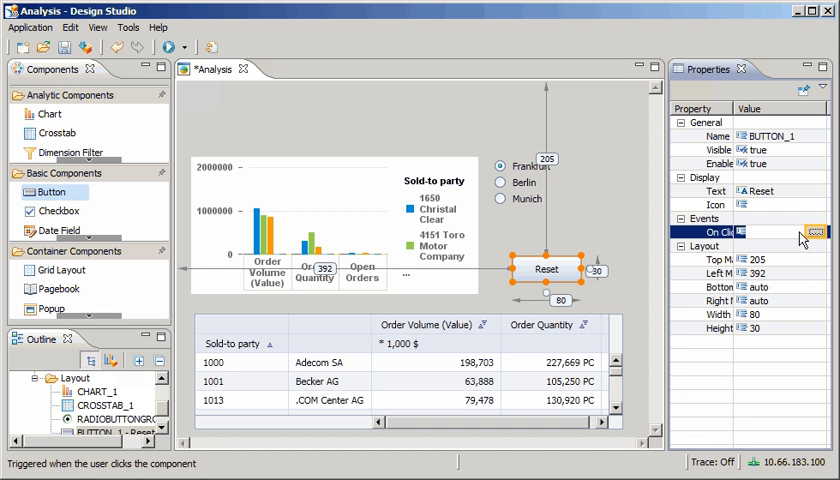
click(826, 232)
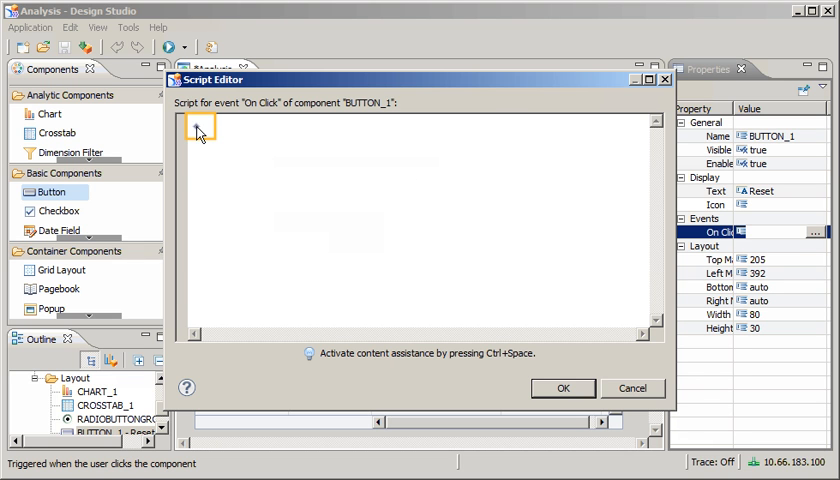
- Insert DS_1.clearAllFilters(); into the click script via the Clear All Filters statement wizard
key(ctrl+space)
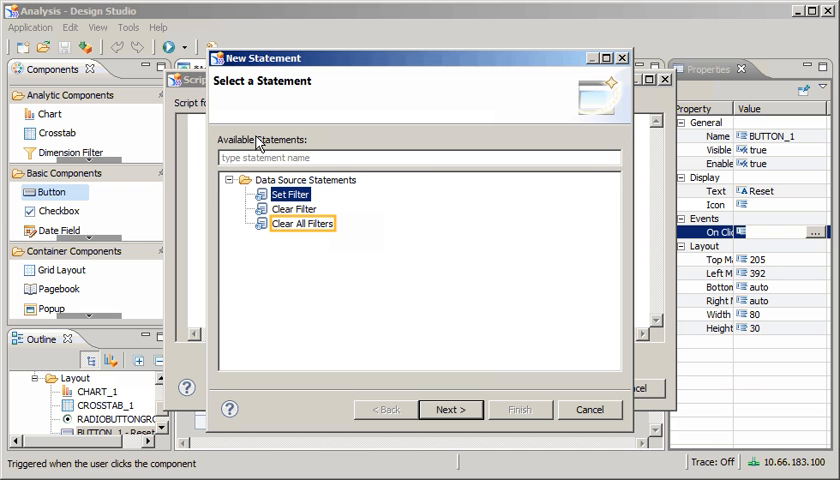
mouse_move(290, 212)
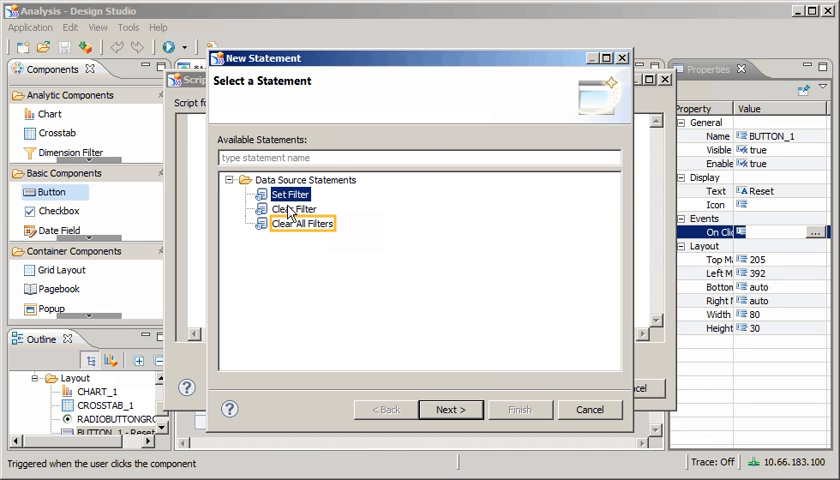
click(302, 224)
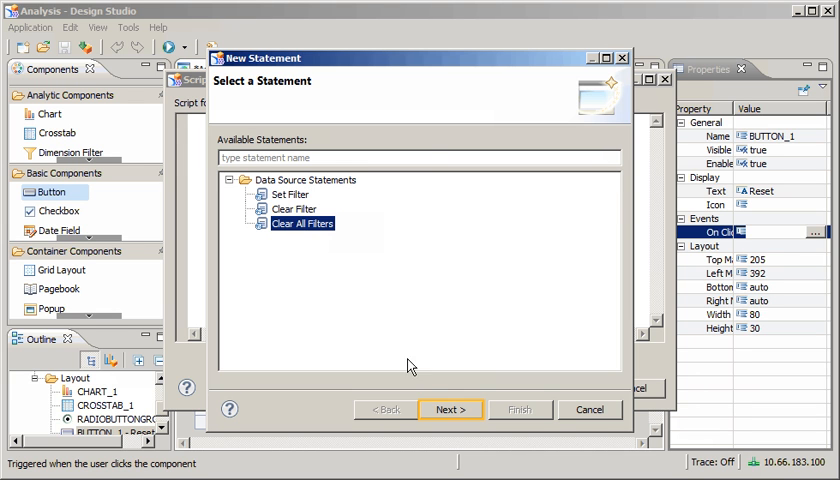
click(452, 408)
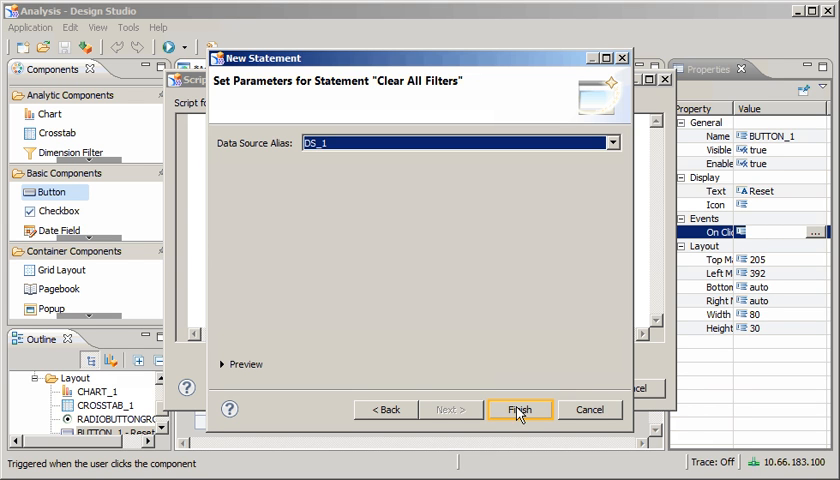
click(520, 408)
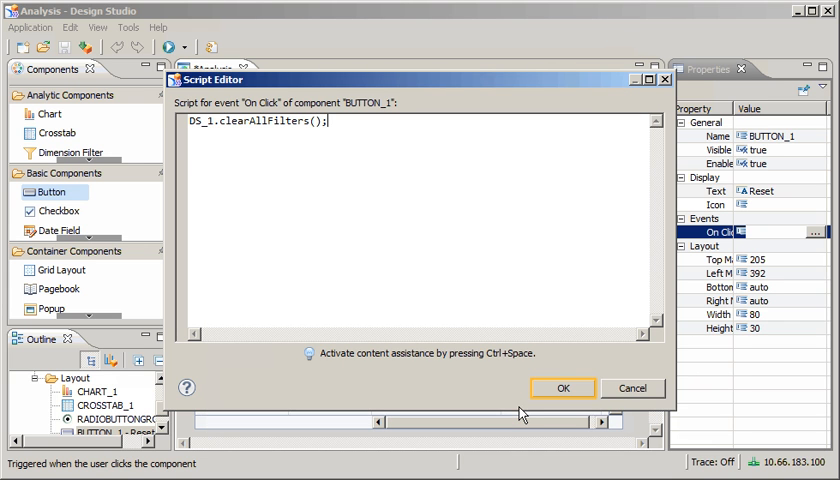
mouse_move(536, 408)
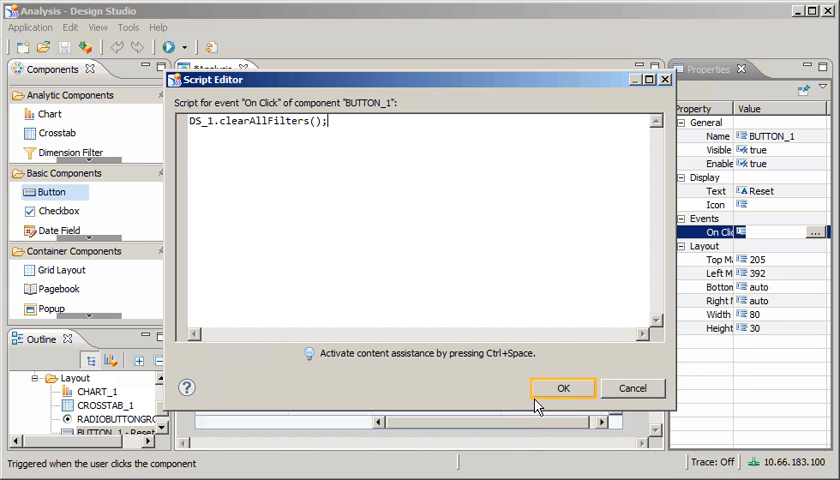
- Accept the script, then in the running app select Berlin and hit Reset to test filter clearing
click(562, 388)
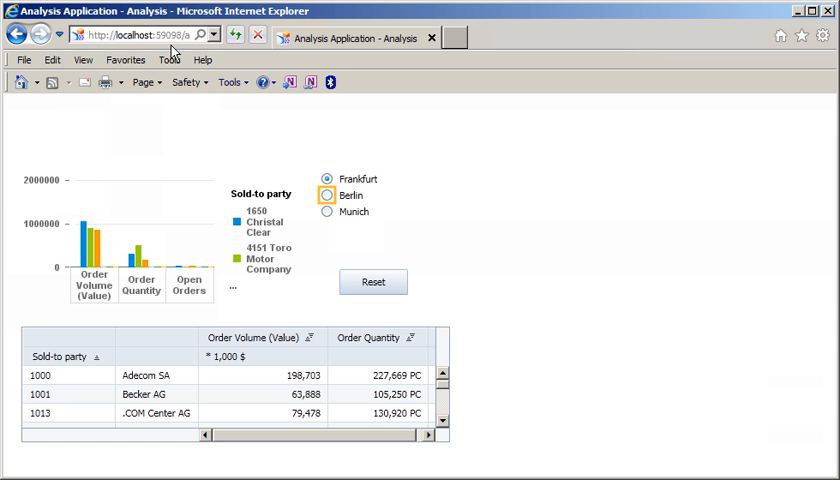
mouse_move(280, 156)
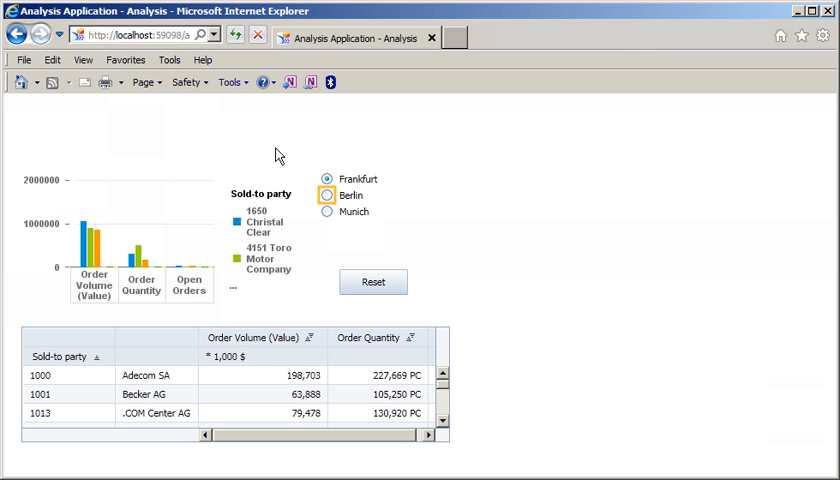
click(326, 196)
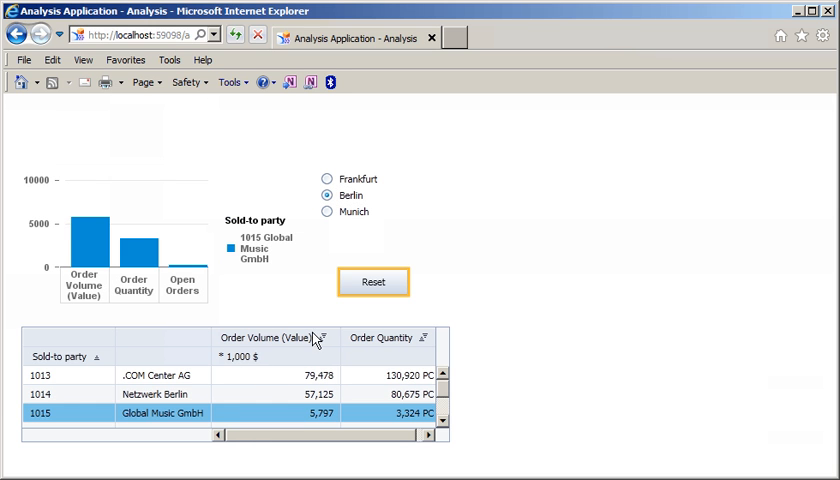
click(372, 280)
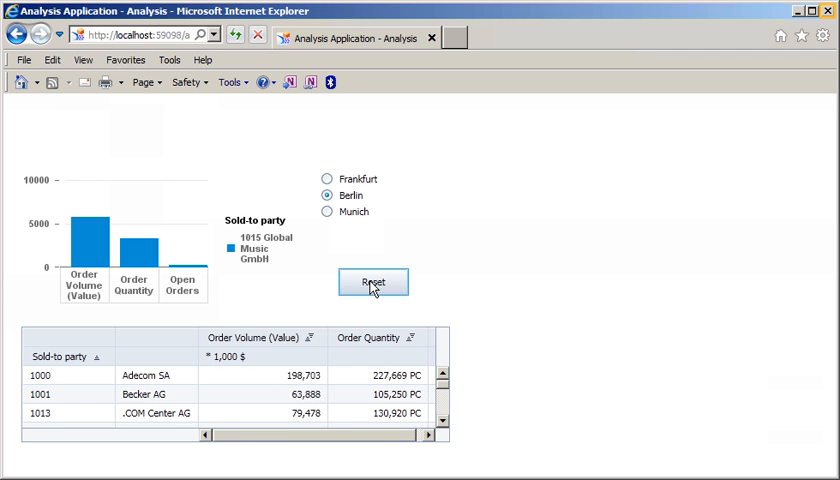
mouse_move(688, 100)
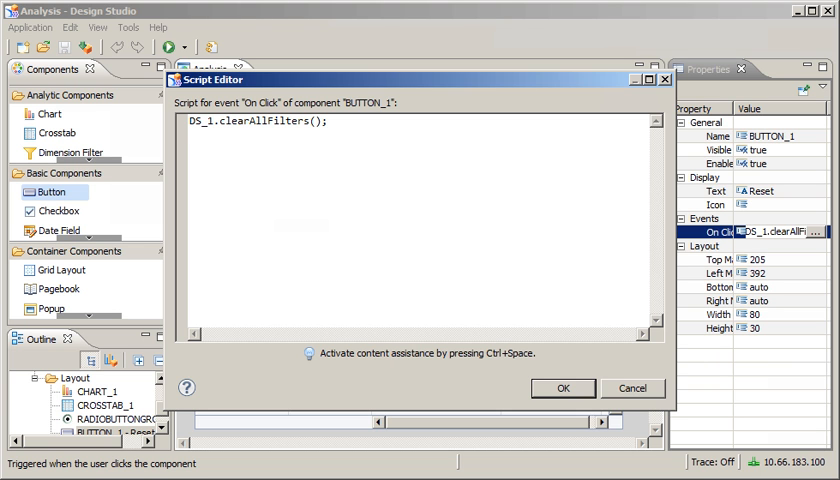
- Add a Clear All Filters statement for data source DS_2 to the script and accept it
key(ctrl+space)
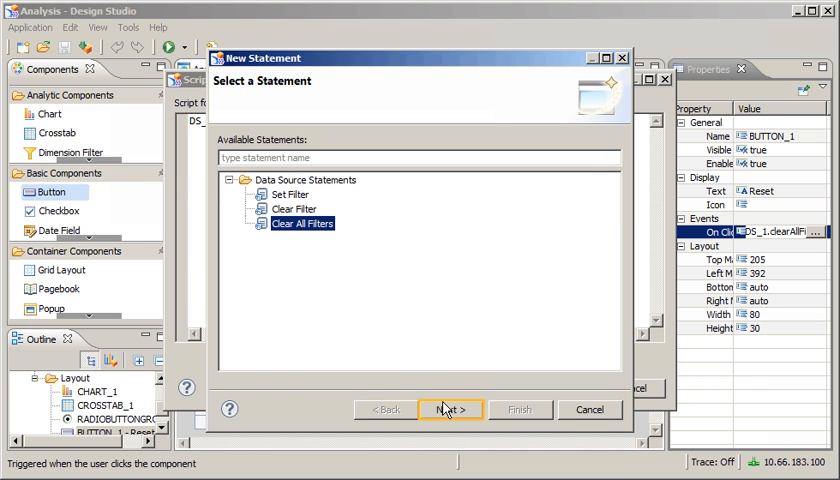
click(448, 408)
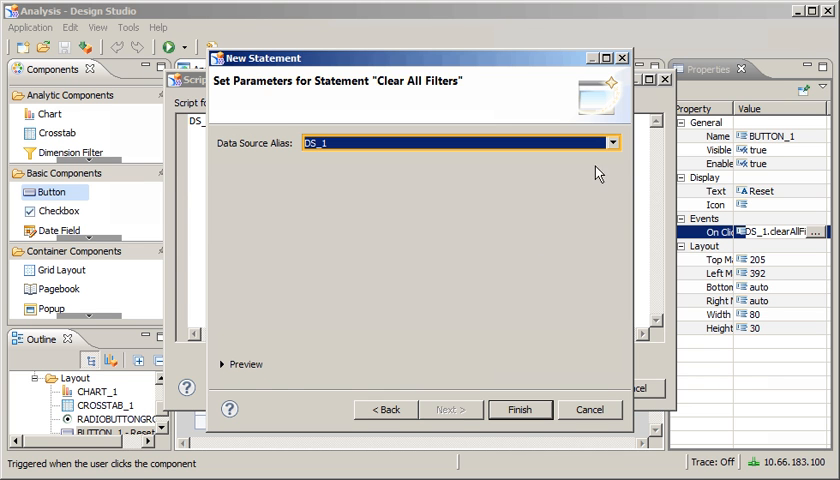
click(612, 142)
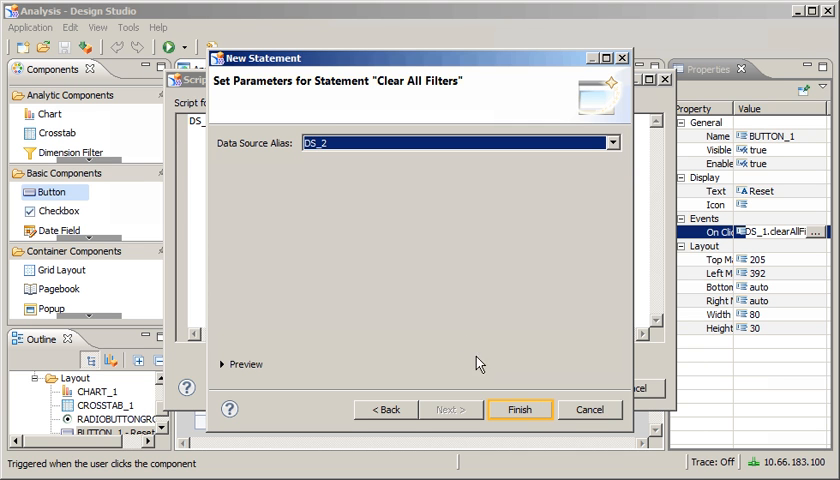
click(520, 408)
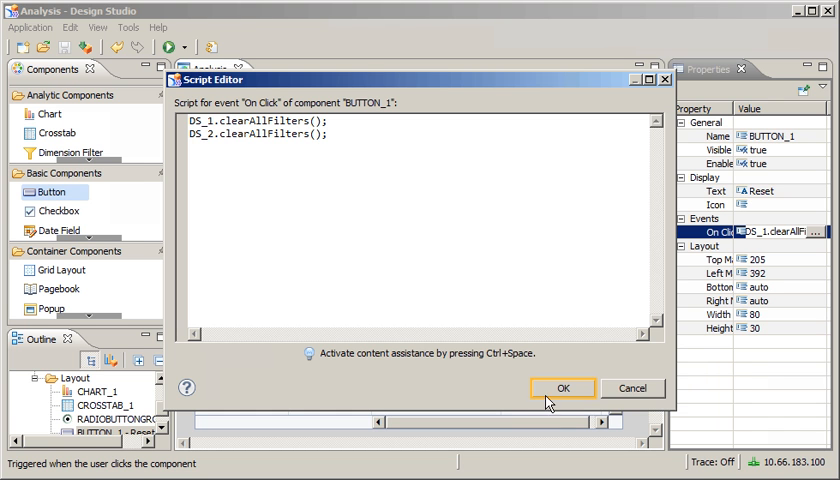
click(562, 388)
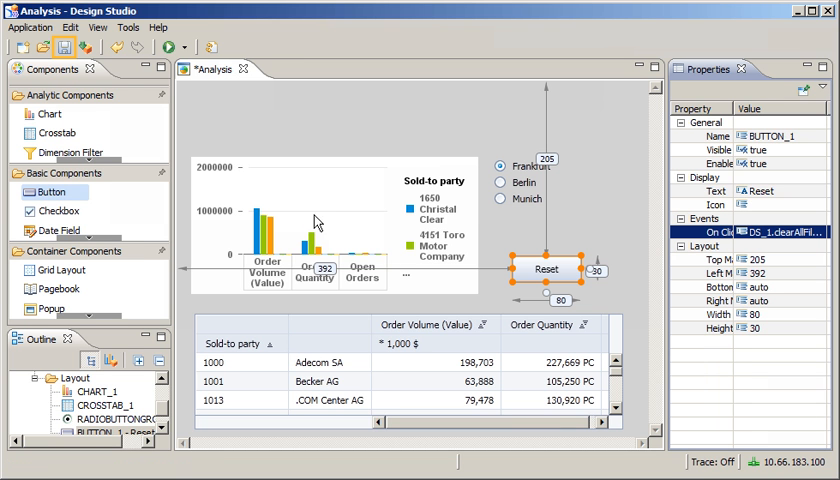
- Execute the application locally, select Berlin, and use Reset to confirm chart and table both clear
click(168, 48)
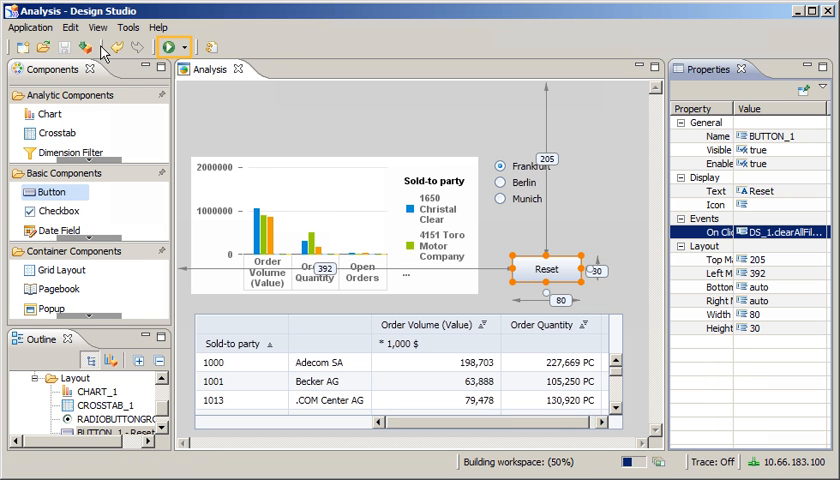
click(170, 48)
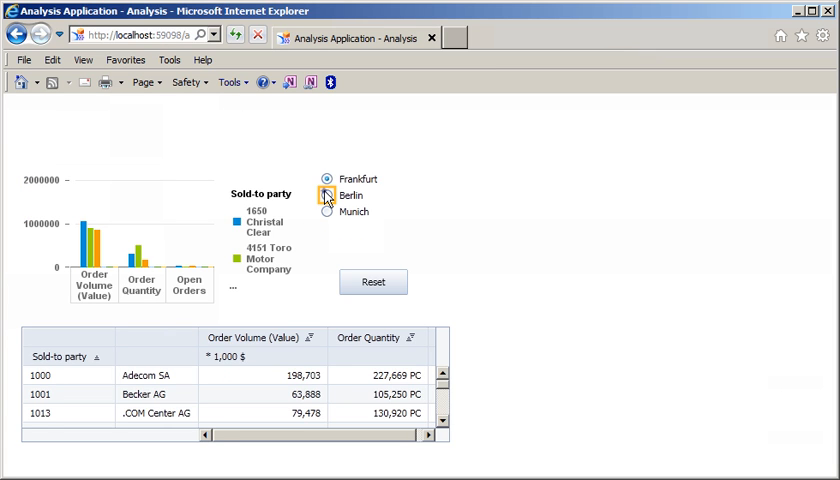
click(326, 196)
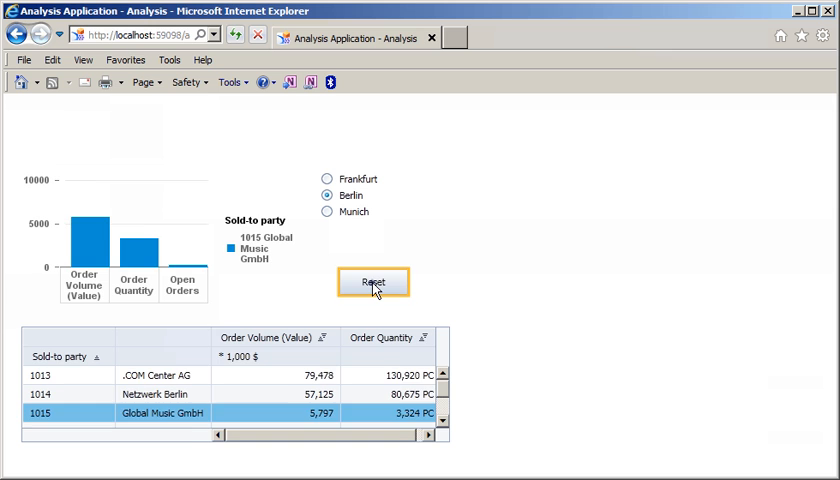
click(372, 280)
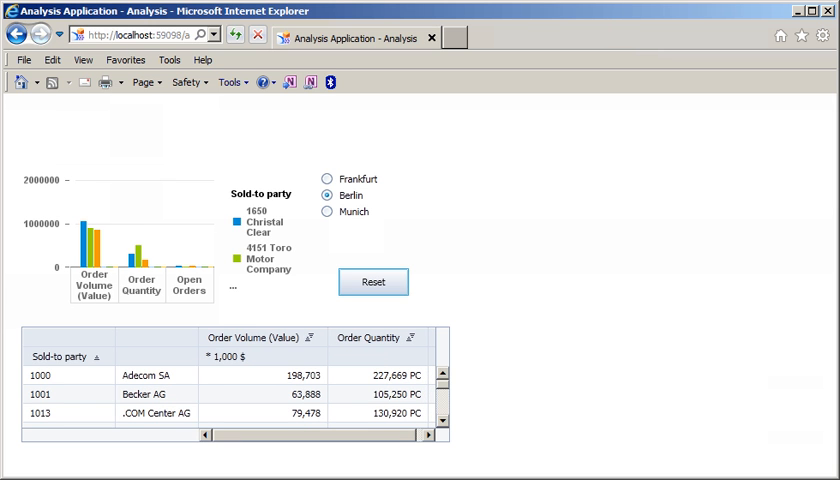